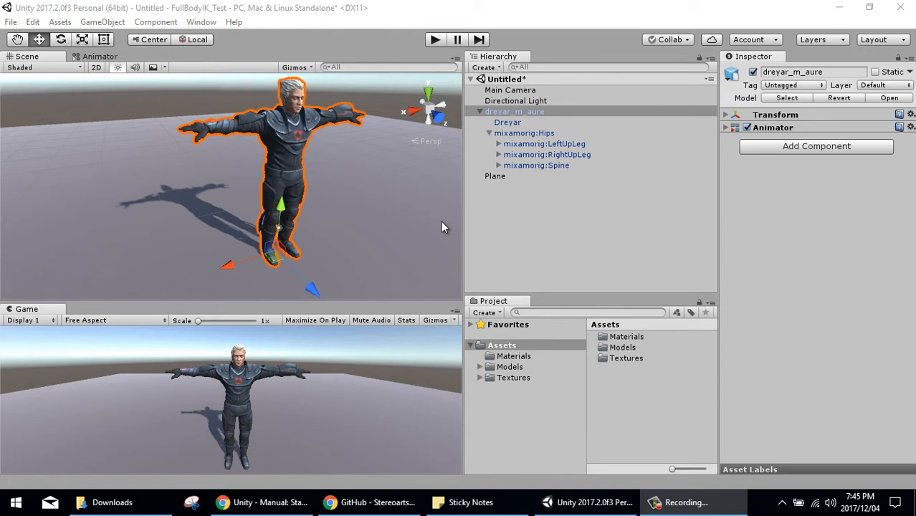
Step: Show the SAFullBodyIK repository's Clone or download options with Download ZIP
click(524, 132)
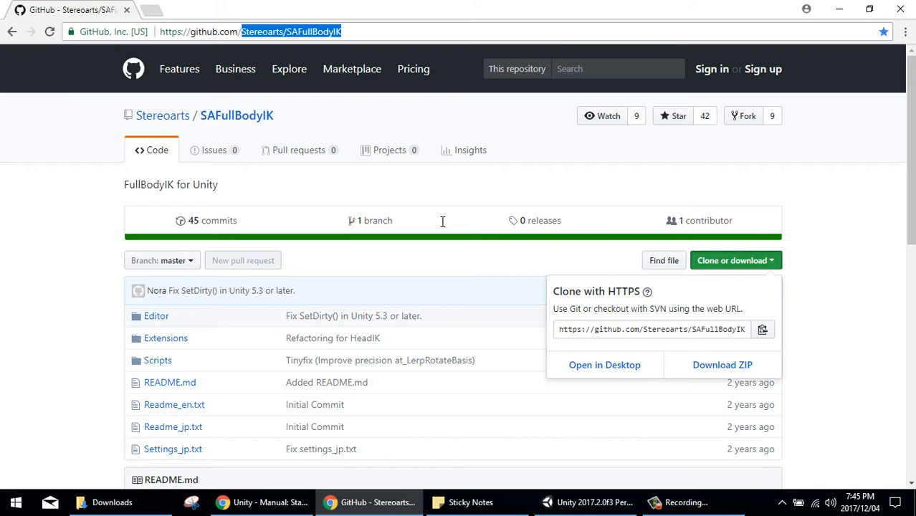
scroll(down, 3)
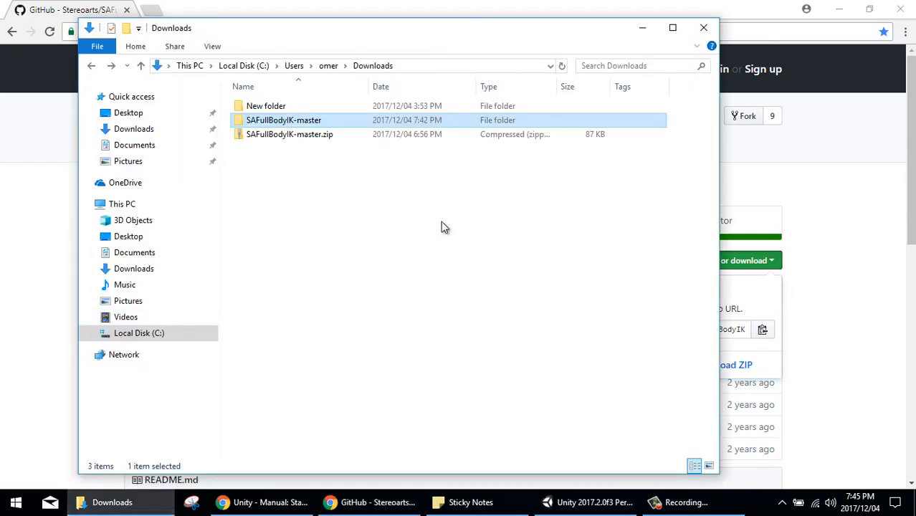
Step: Copy the extracted SAFullBodyIK-master folder from Downloads
right_click(289, 134)
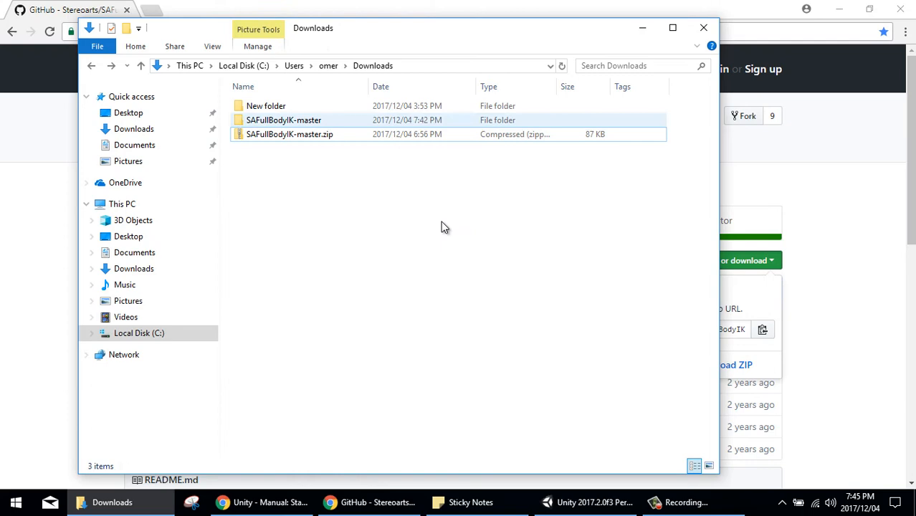
click(582, 502)
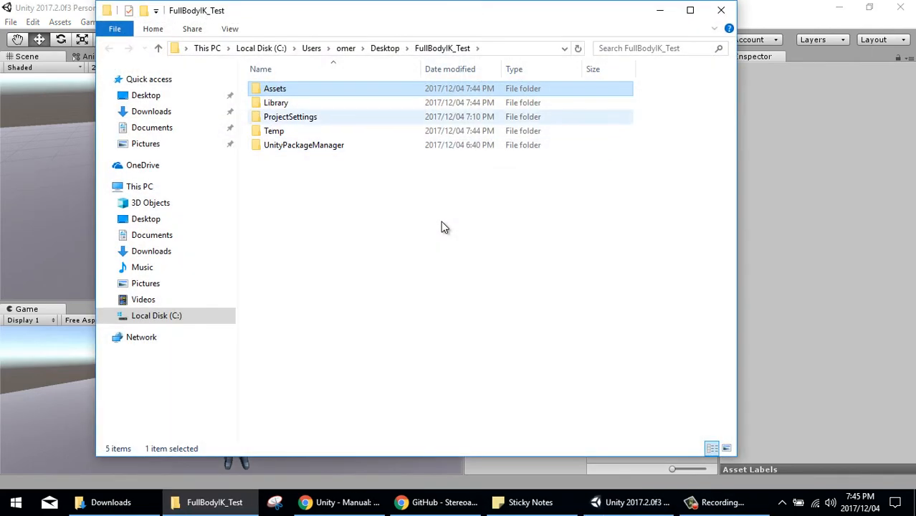
Step: Paste SAFullBodyIK-master into FullBodyIK_Test's Assets folder and return to Unity
double_click(275, 89)
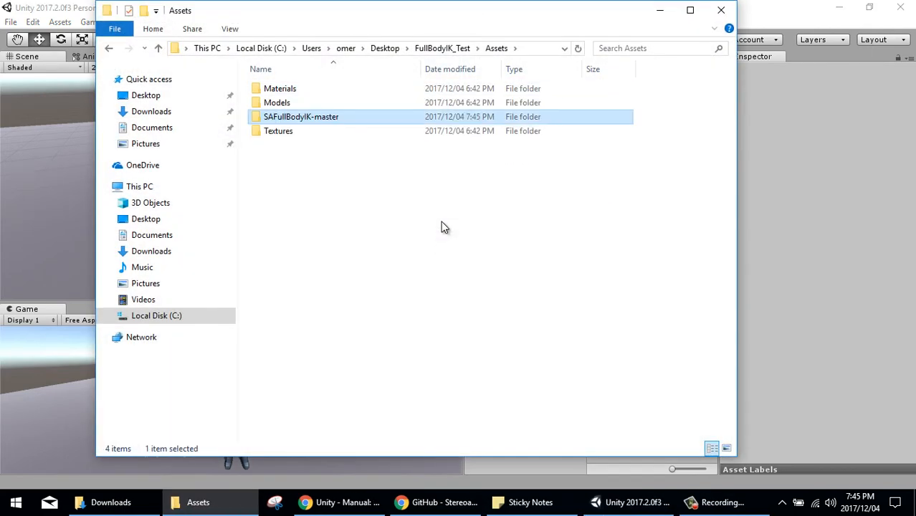
click(628, 501)
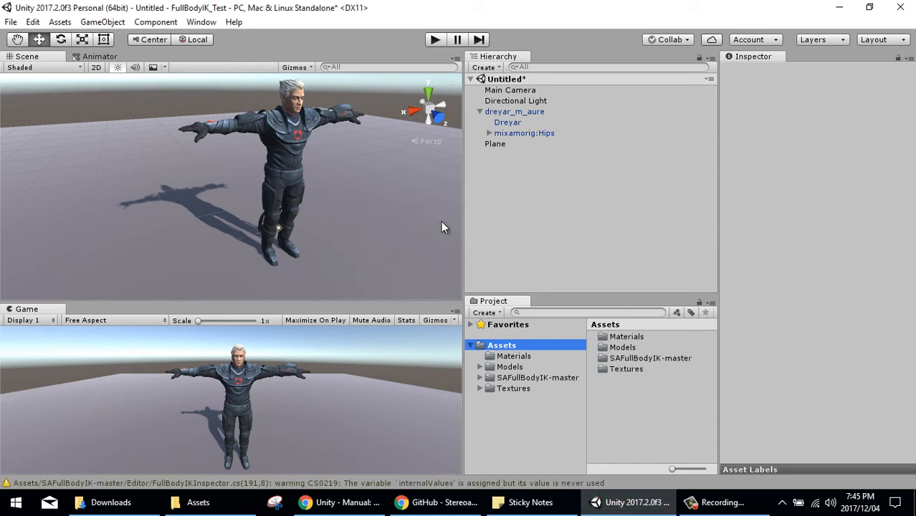
Step: Add the Full Body IK Behaviour component to dreyar_m_aure via an Add Component search for 'full'
click(515, 112)
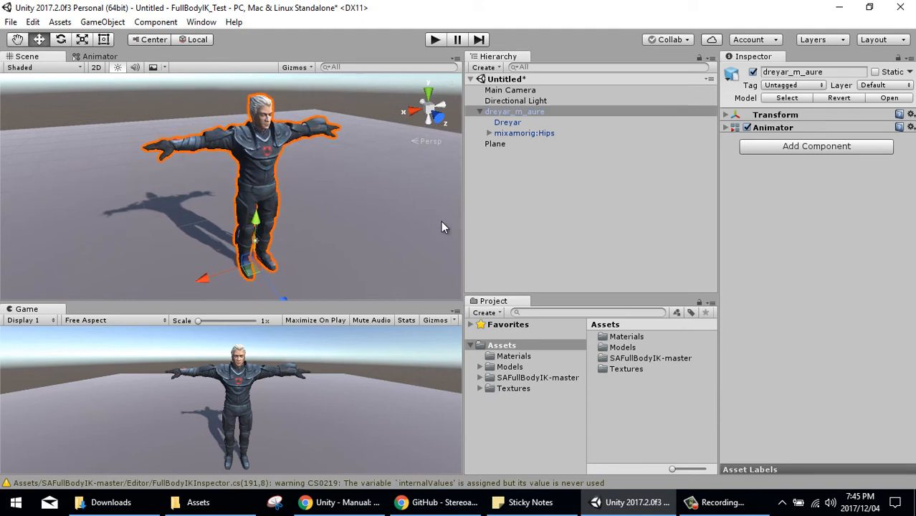
text(full)
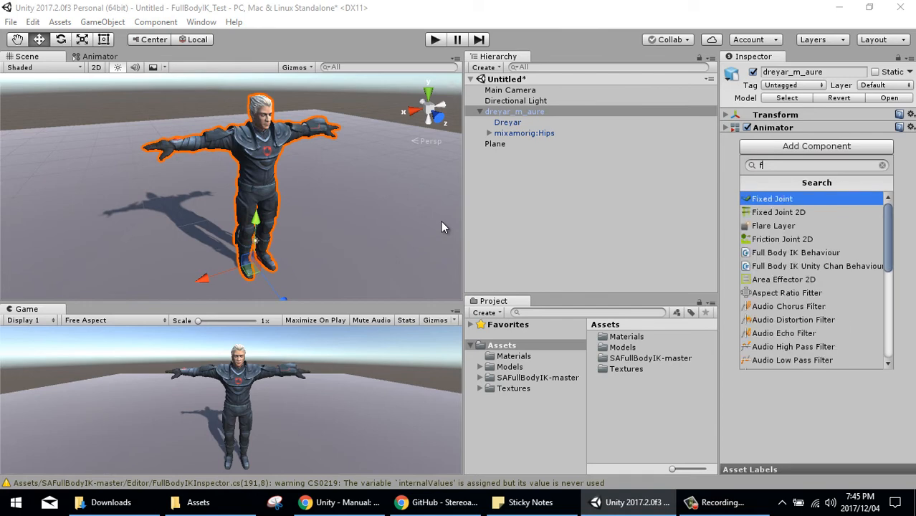
click(796, 252)
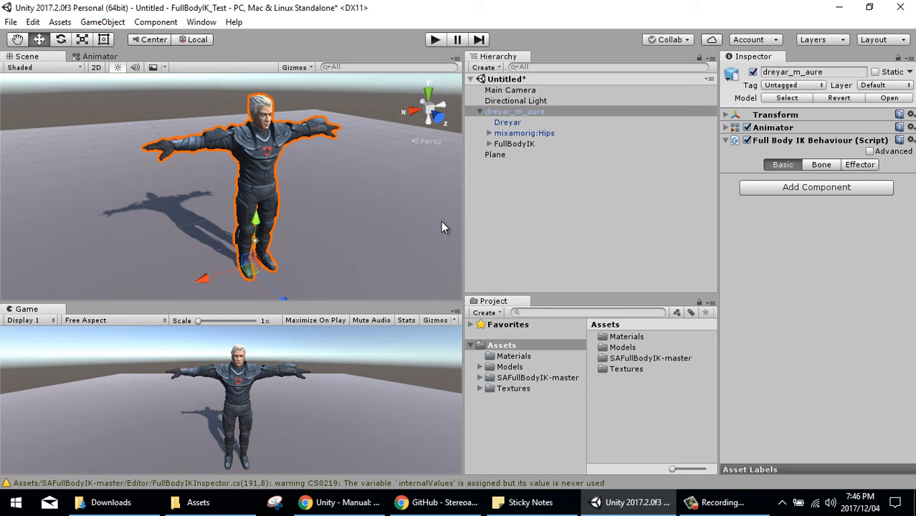
Step: Enter Play mode with FullBodyIK selected and pick the RightFoot effector in its hierarchy
click(514, 143)
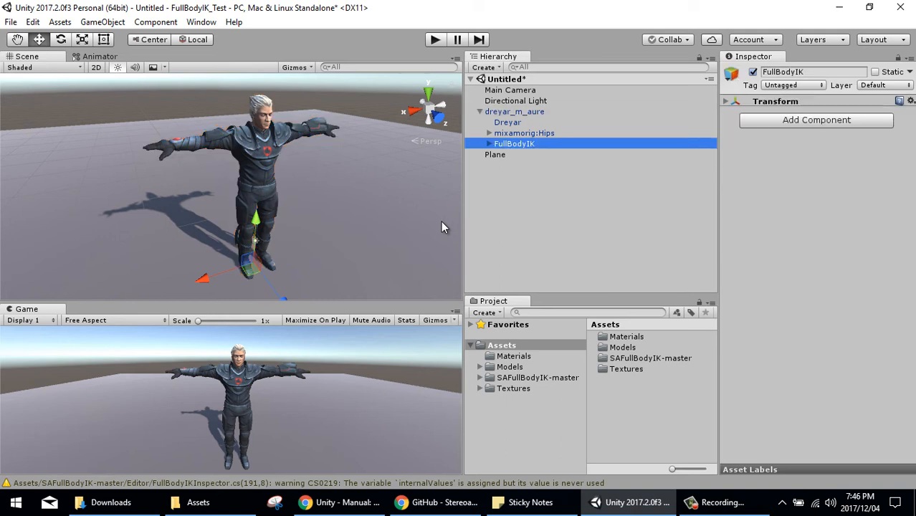
click(491, 143)
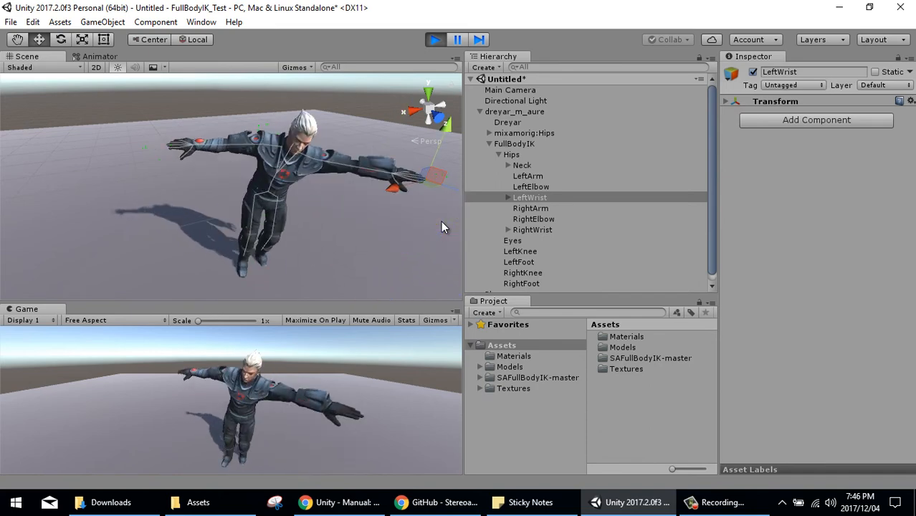
click(521, 275)
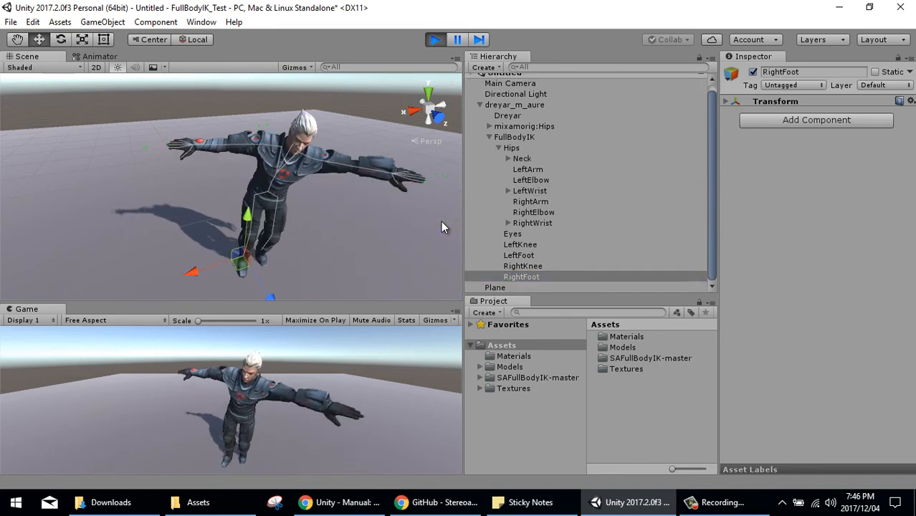